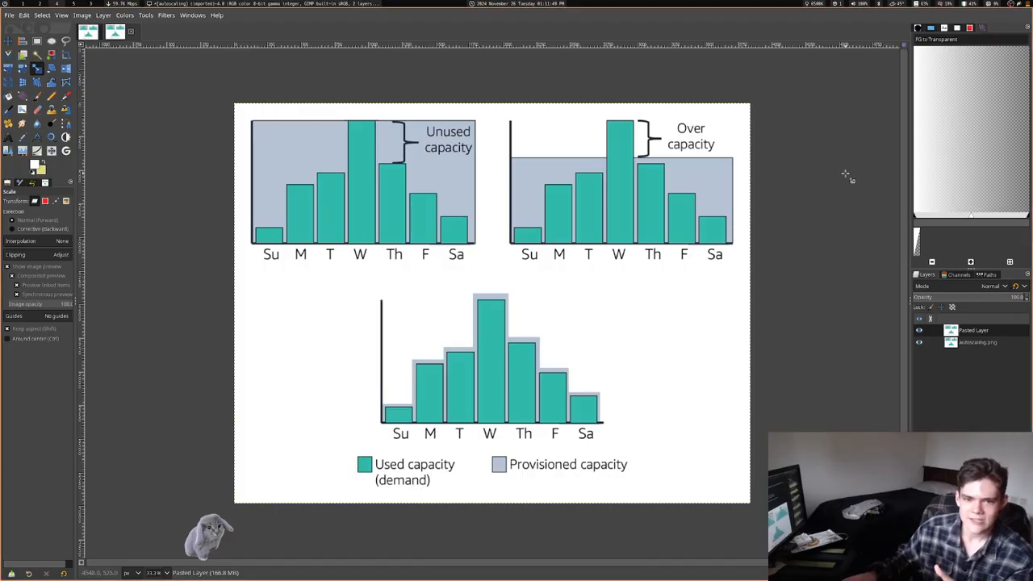
{"action": "mouse_move", "coordinate": [588, 260]}
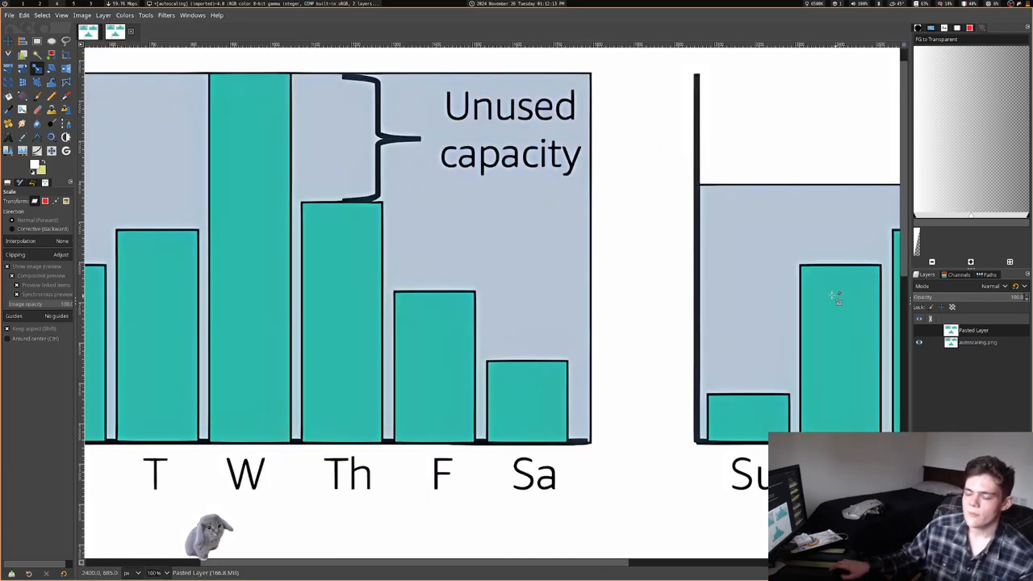
{"action": "mouse_move", "coordinate": [682, 260]}
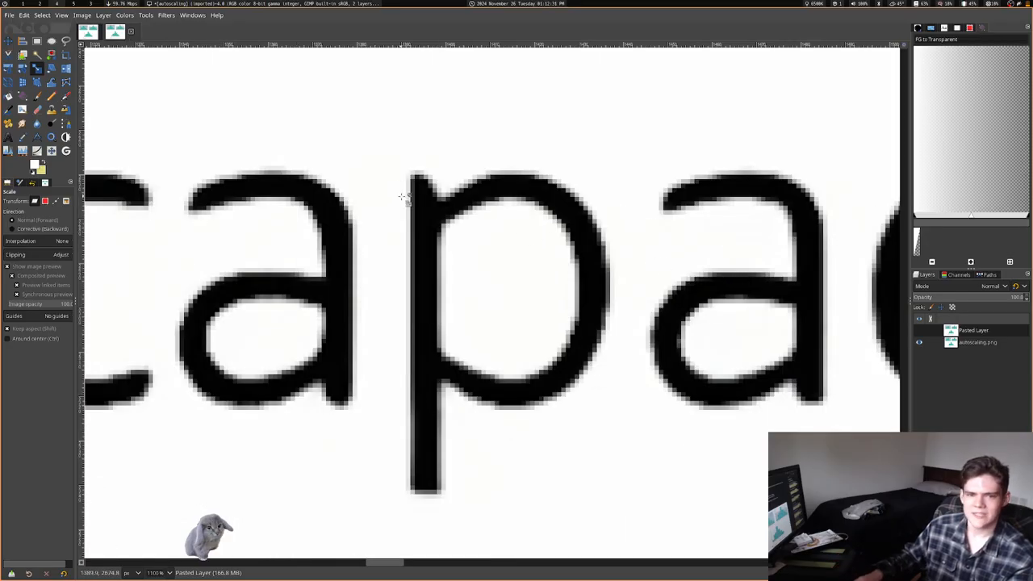
{"action": "mouse_move", "coordinate": [415, 187]}
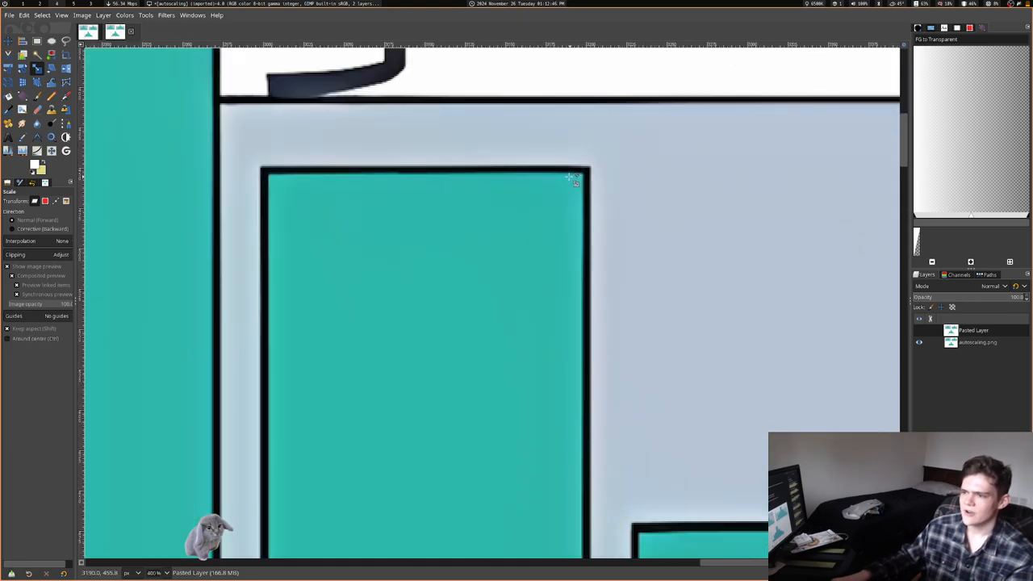
{"action": "left_click", "coordinate": [920, 330]}
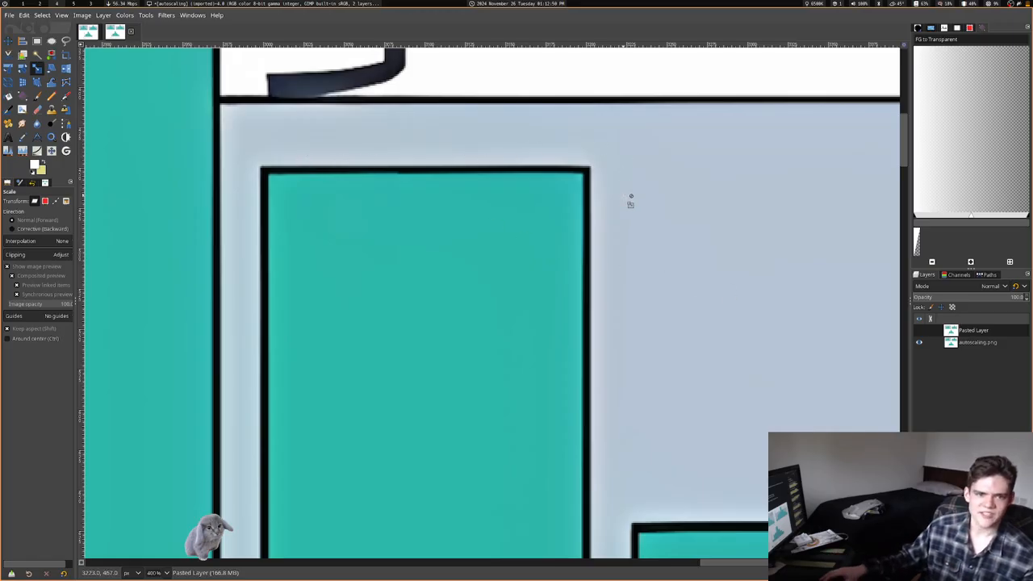
{"action": "mouse_move", "coordinate": [666, 374]}
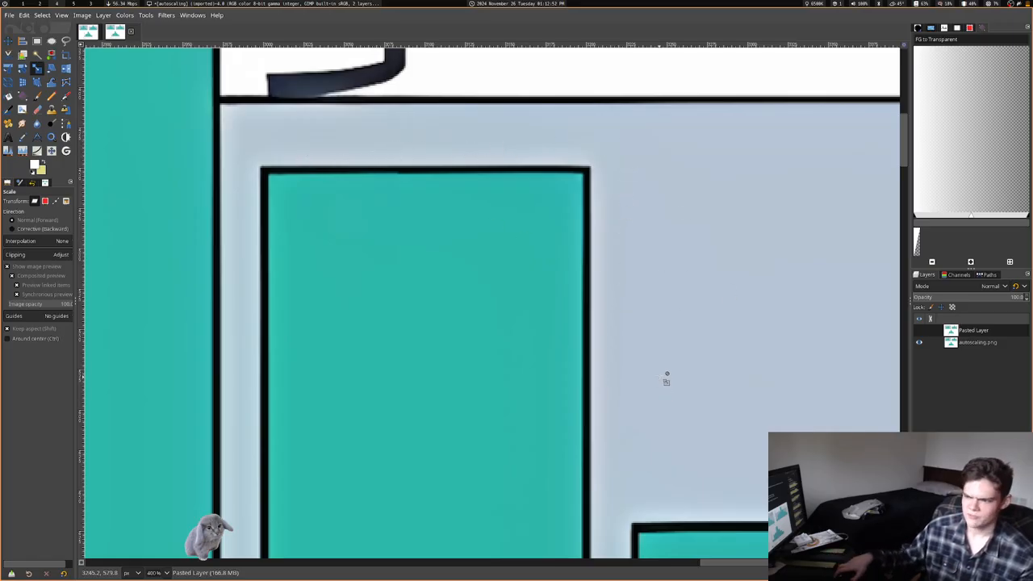
{"action": "mouse_move", "coordinate": [410, 152]}
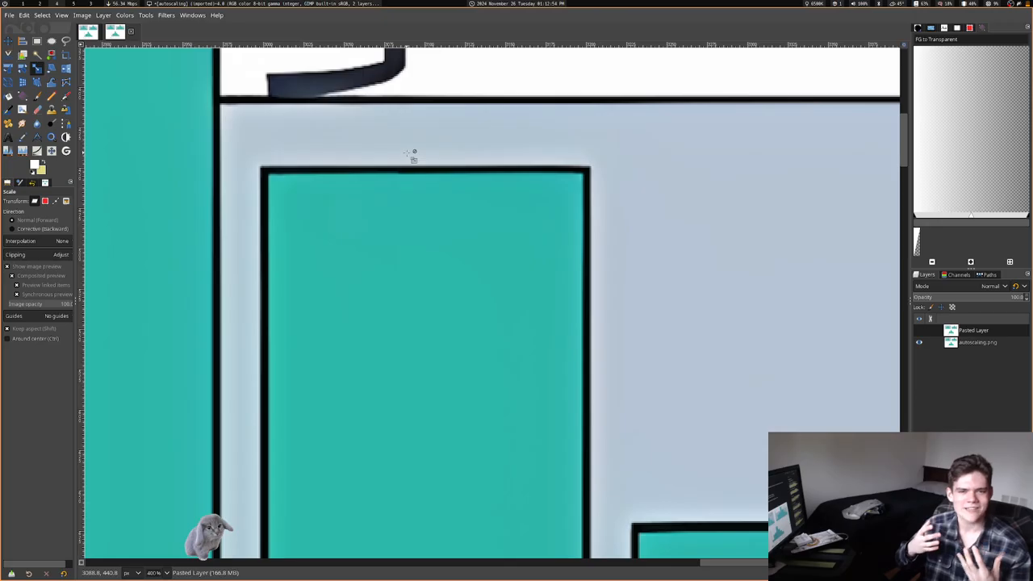